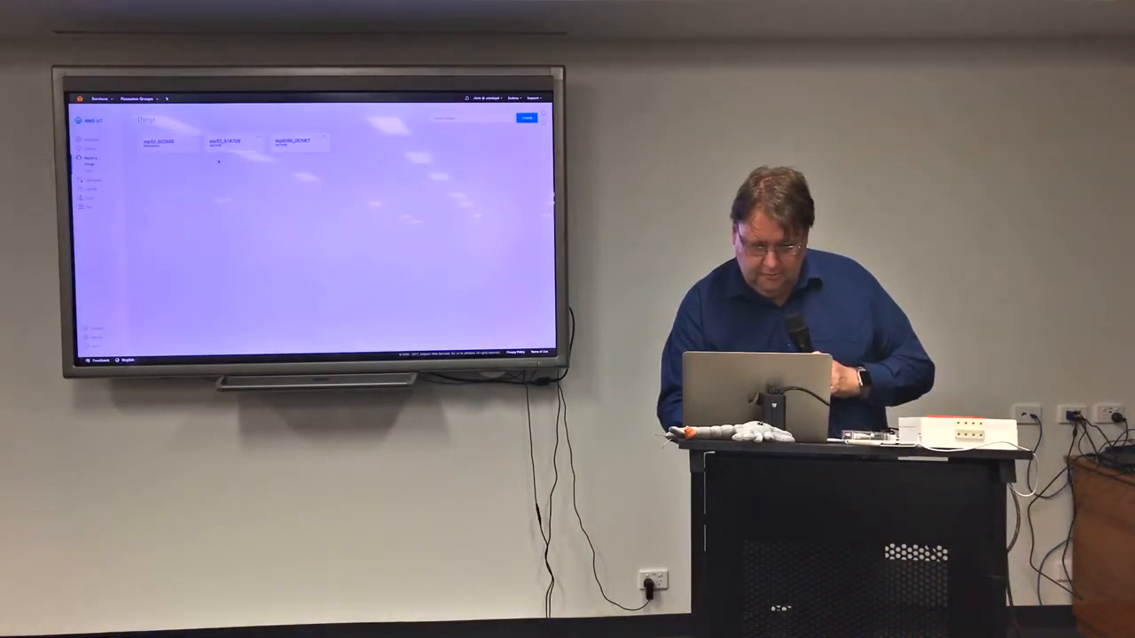
Open the esp32_803940 thing from the Things list to view its details
left_click(160, 141)
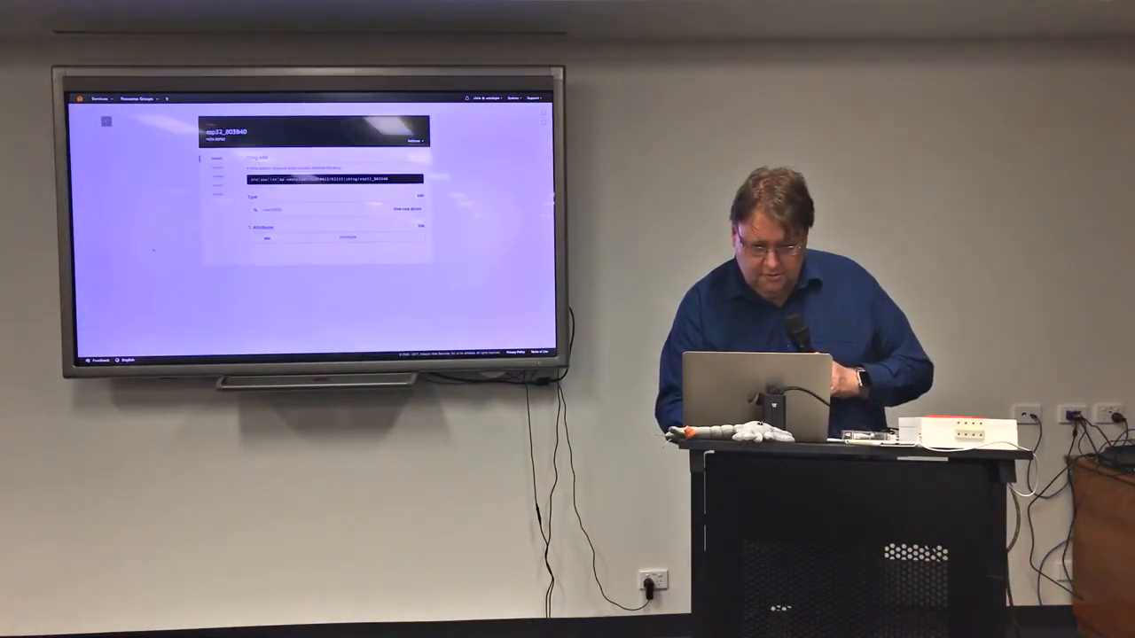